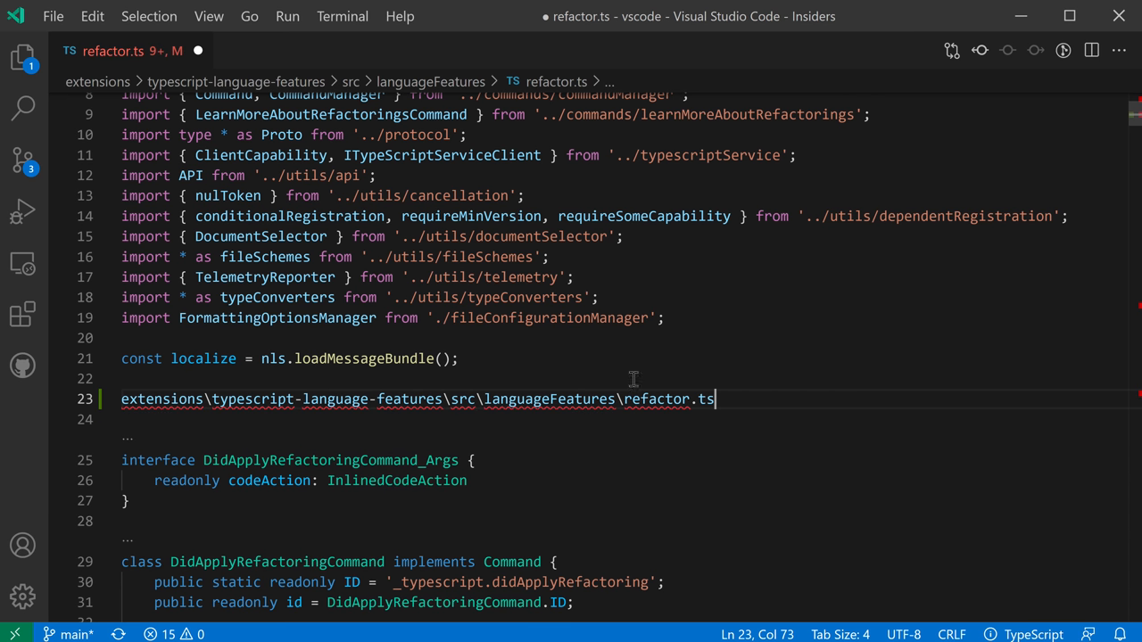
mouse_move(753, 436)
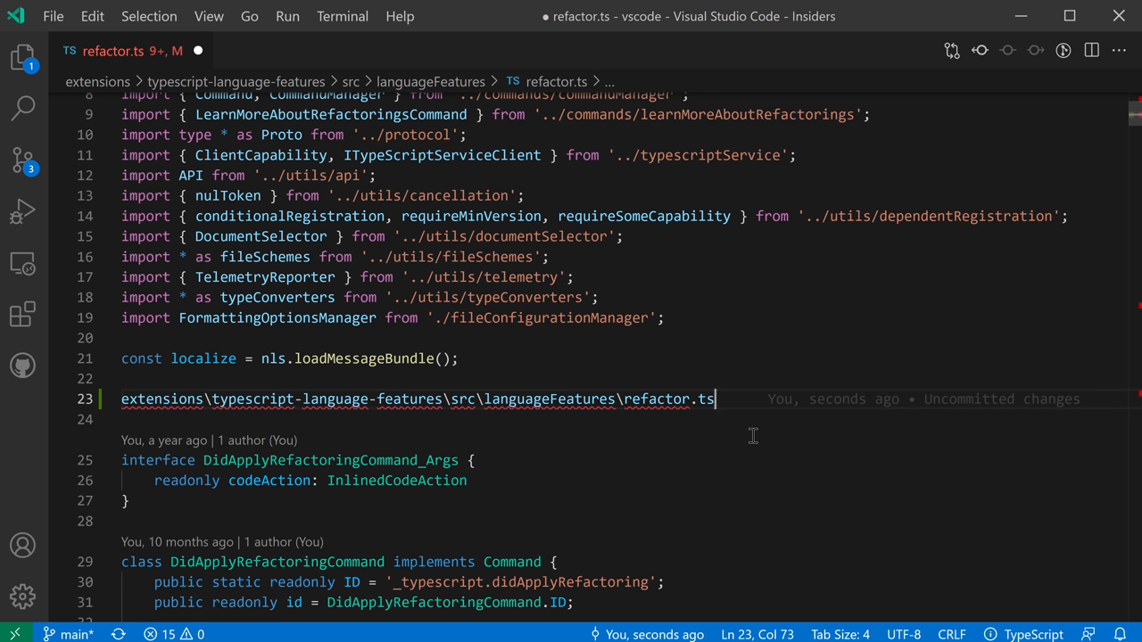
mouse_move(480, 307)
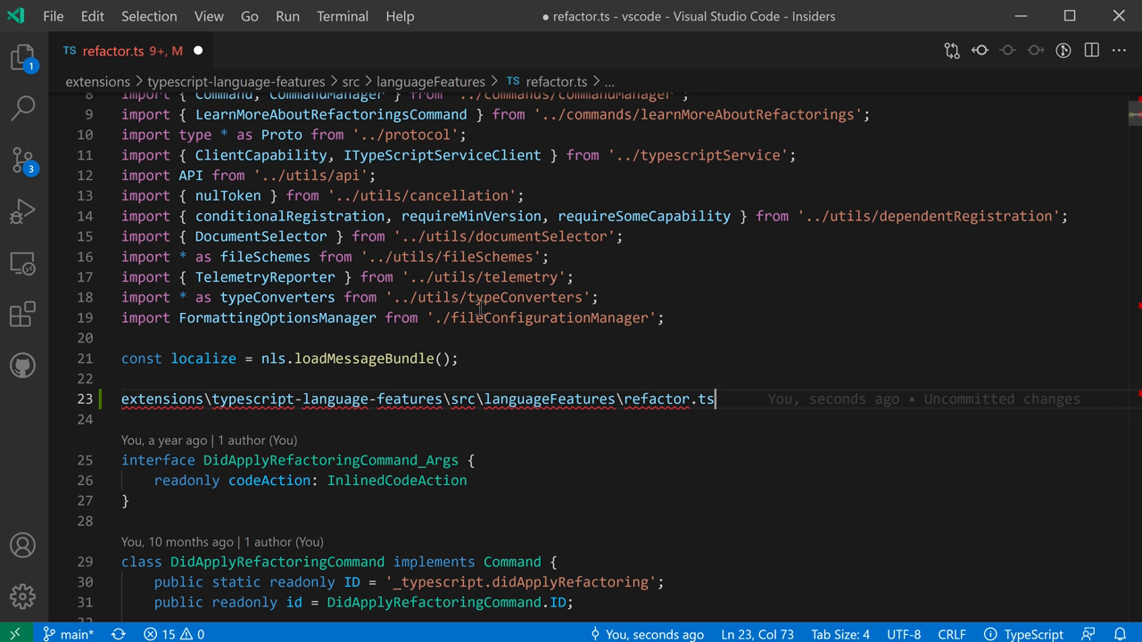
mouse_move(685, 346)
text(copy relative path)
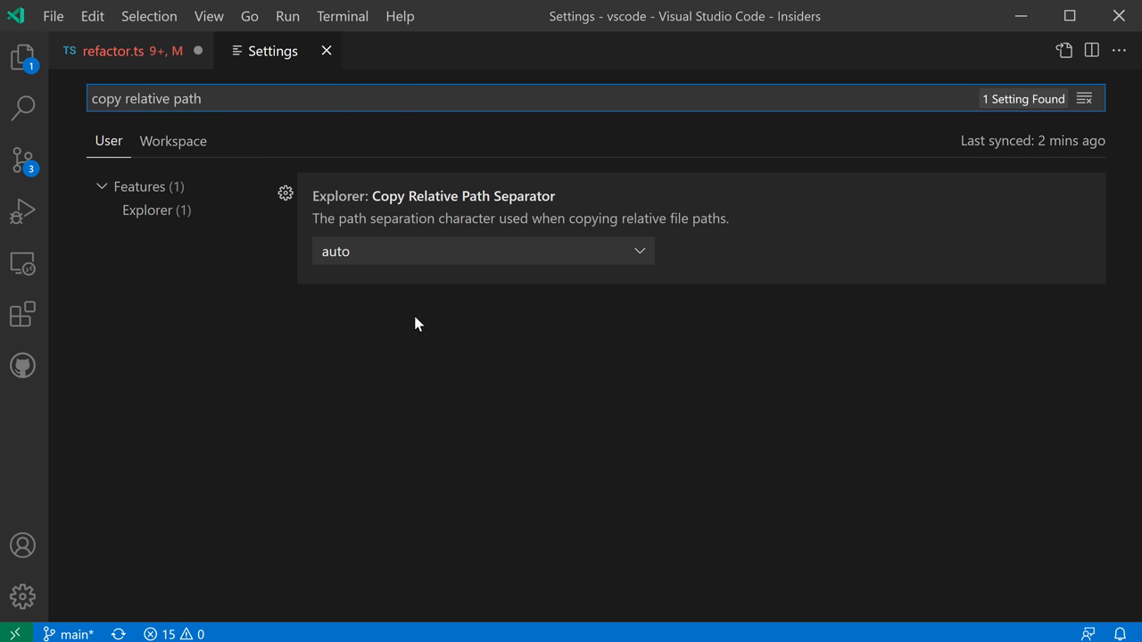
mouse_move(524, 219)
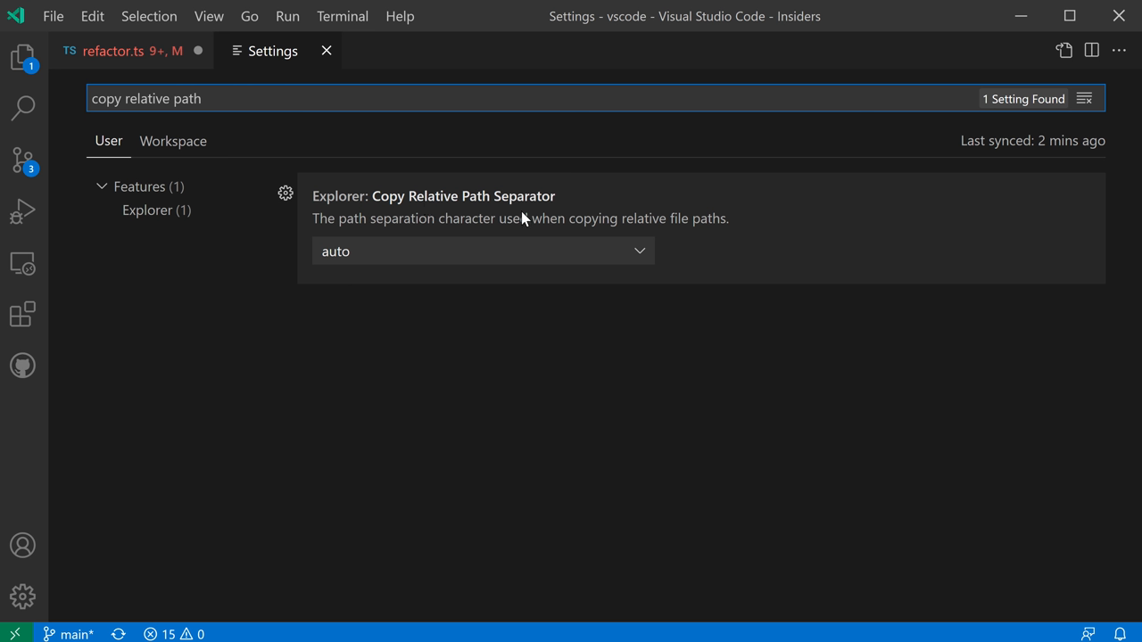
- Set Explorer: Copy Relative Path Separator from auto to '/' and return to refactor.ts
click(481, 250)
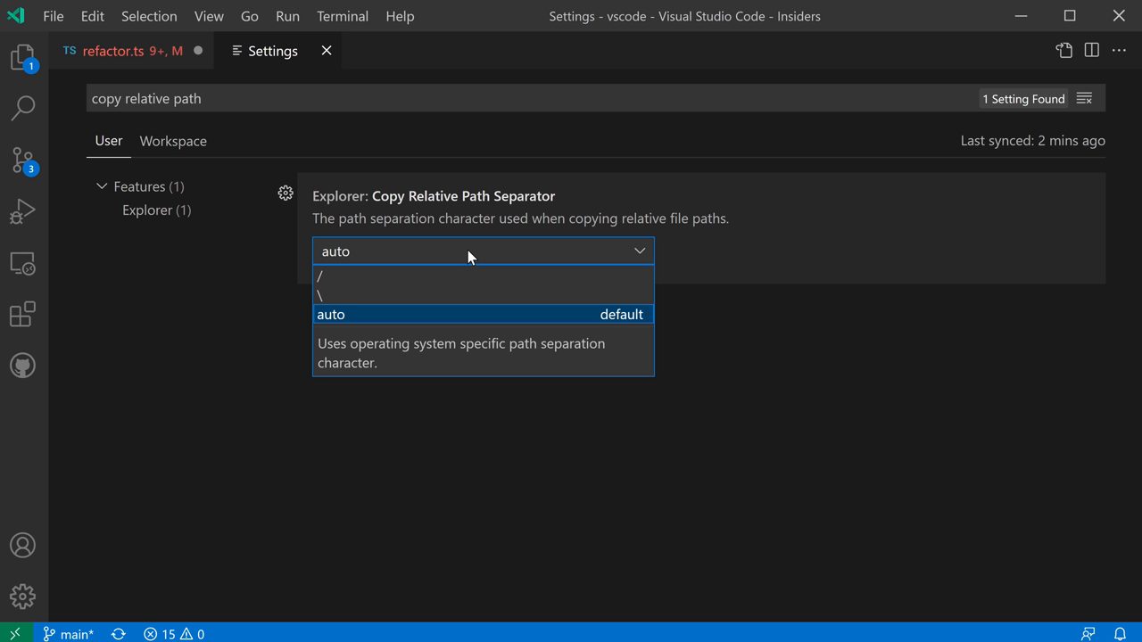
mouse_move(357, 282)
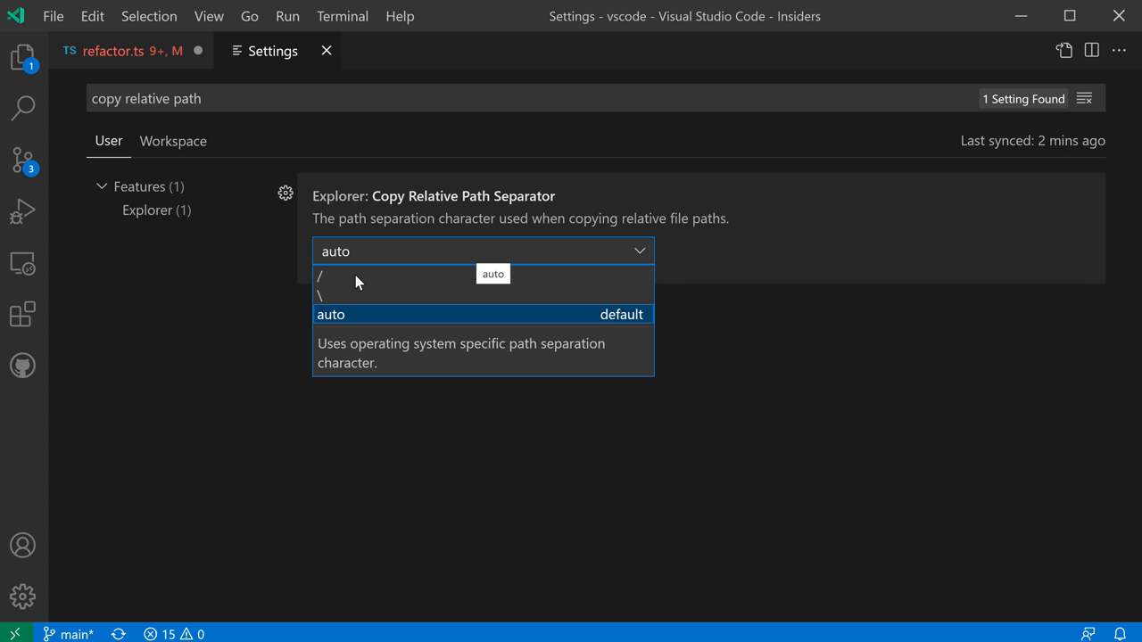
click(317, 276)
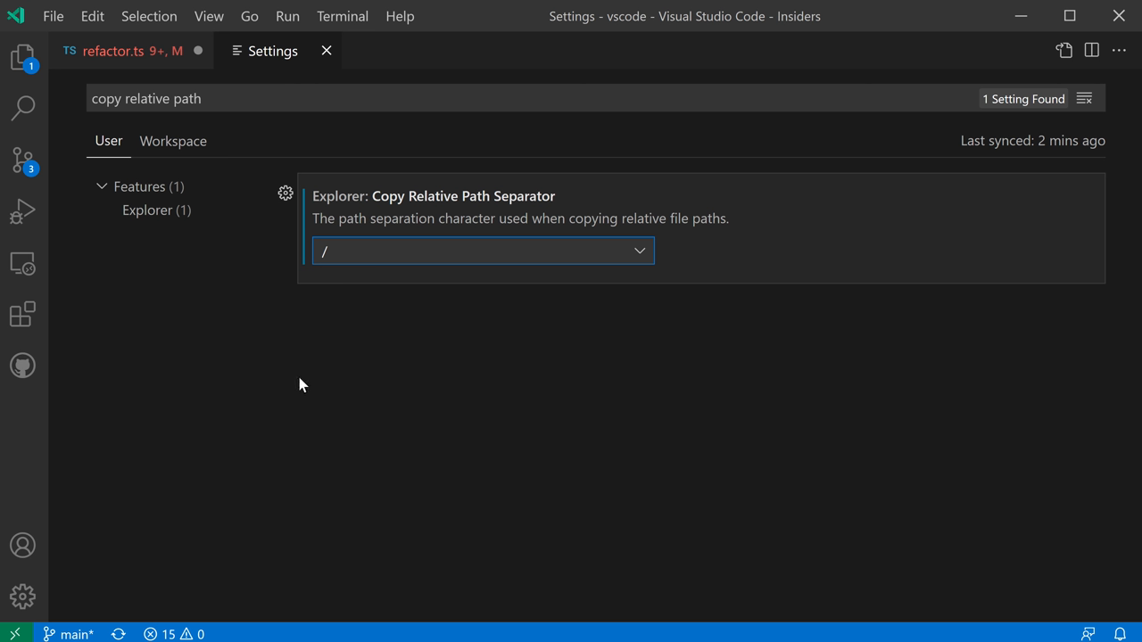
click(114, 50)
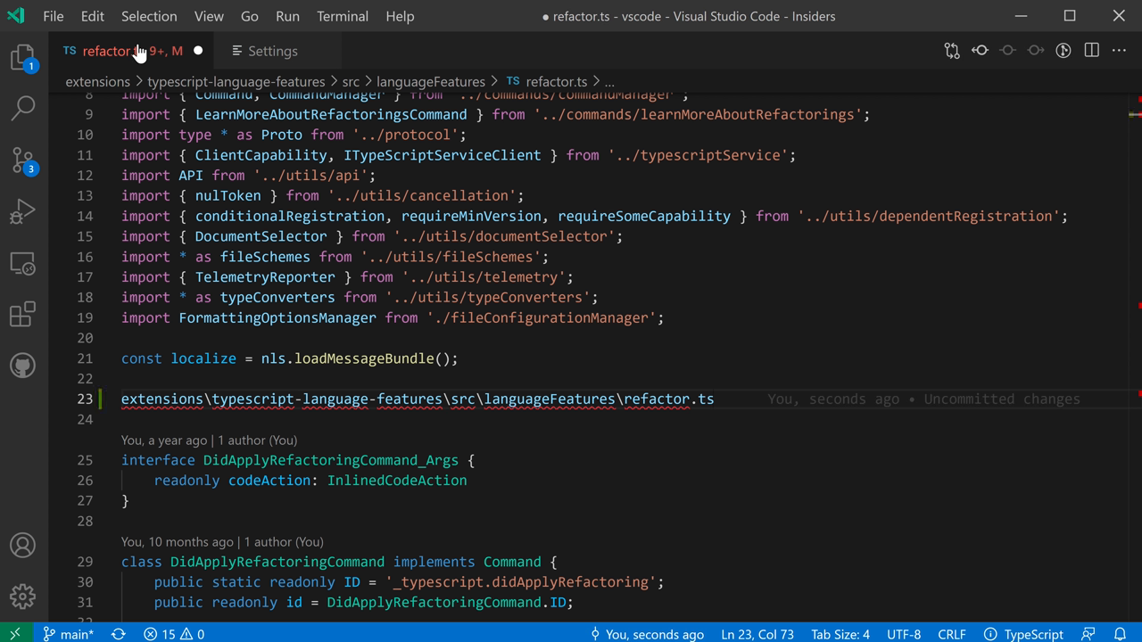
click(713, 399)
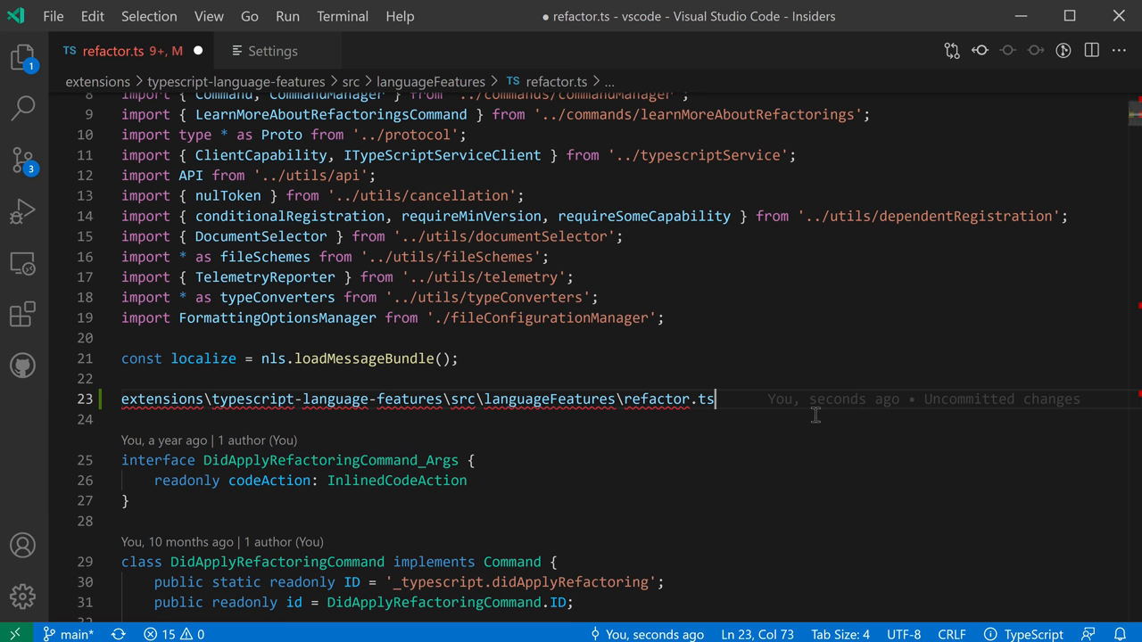